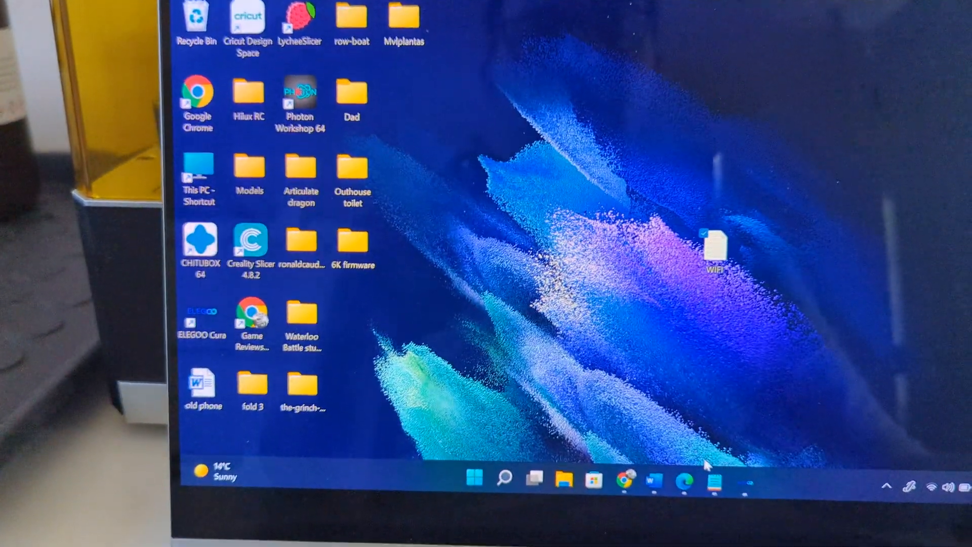
pyautogui.moveTo(686, 475)
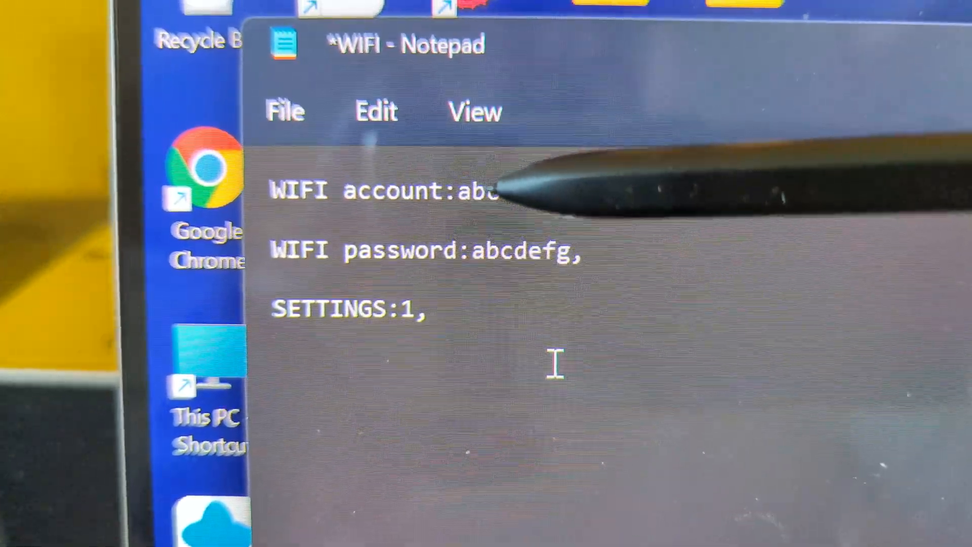
pyautogui.write('defg,')
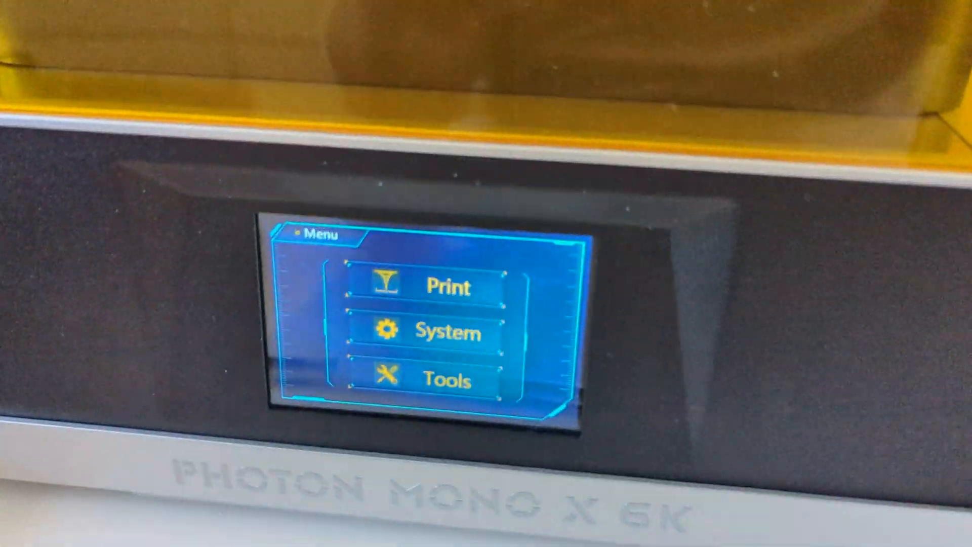
# Enter Print on the main menu and select WIFI.txt from the Choose Files list.
pyautogui.click(435, 260)
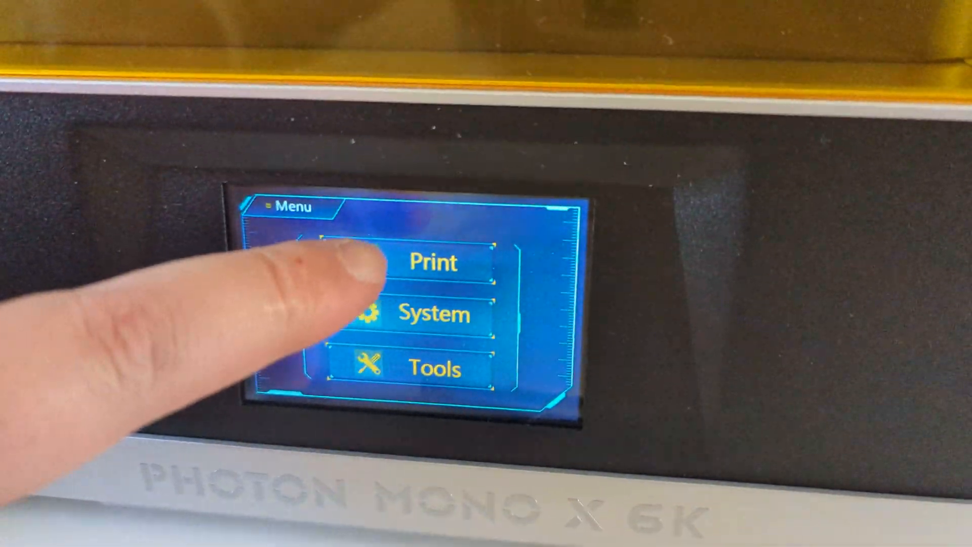
pyautogui.click(434, 262)
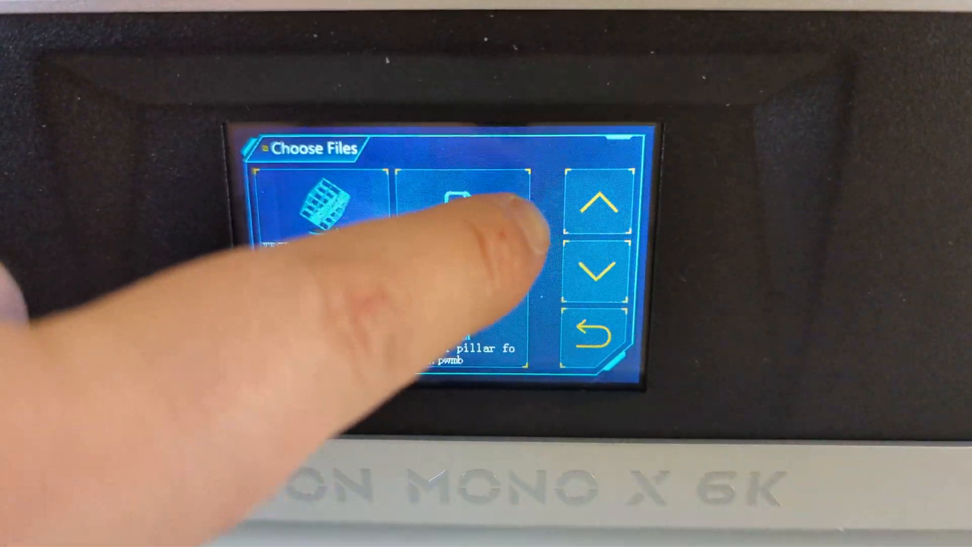
pyautogui.click(461, 205)
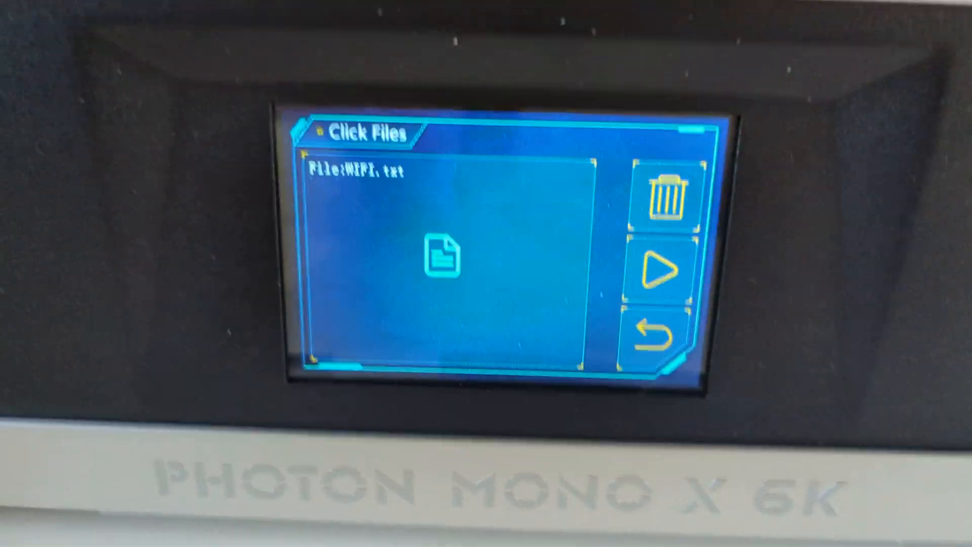